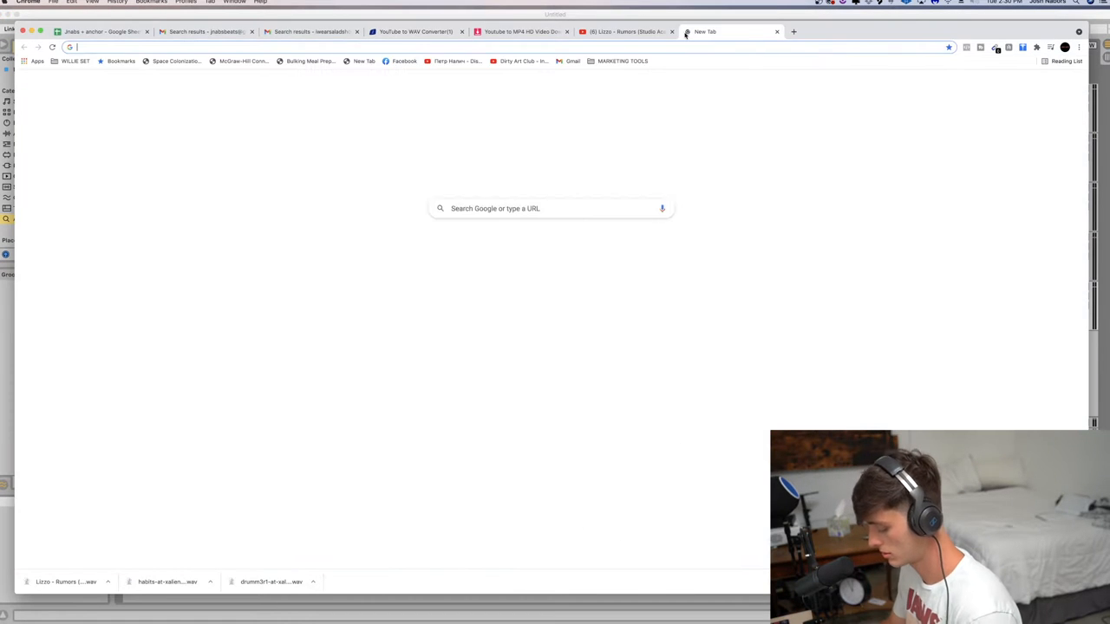
Search Chrome for "RUMOURS KEY BPM" to find the song's key and tempo
{"action": "type", "text": "RUMOURS KEY BPM"}
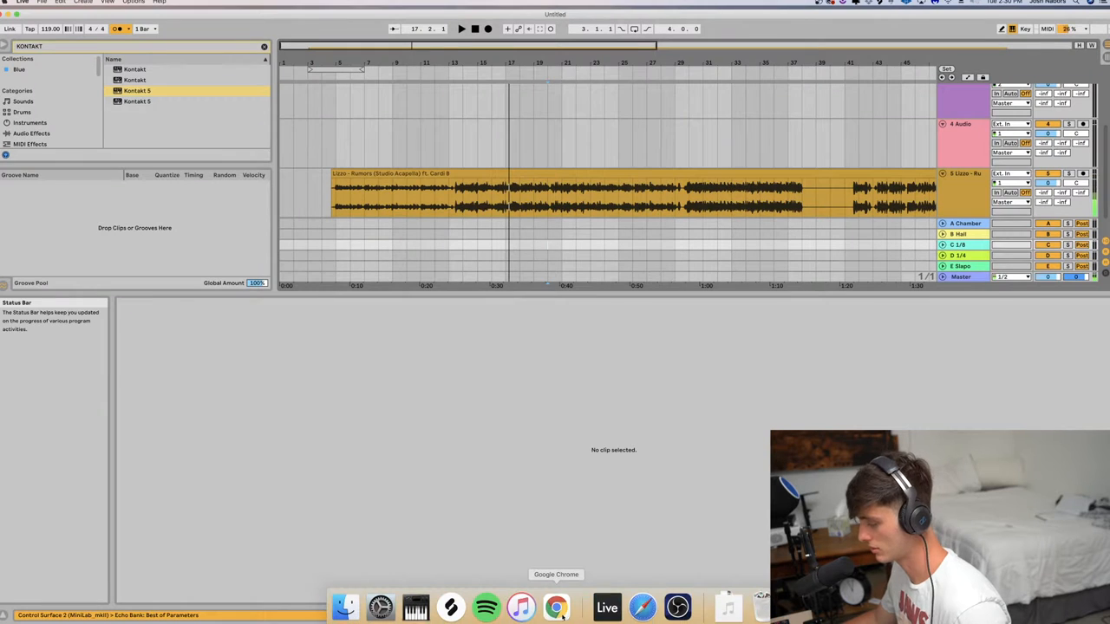
Add Kontakt on a new MIDI track and load Session Guitarist Electric Sunburst
{"action": "left_click", "coordinate": [555, 607]}
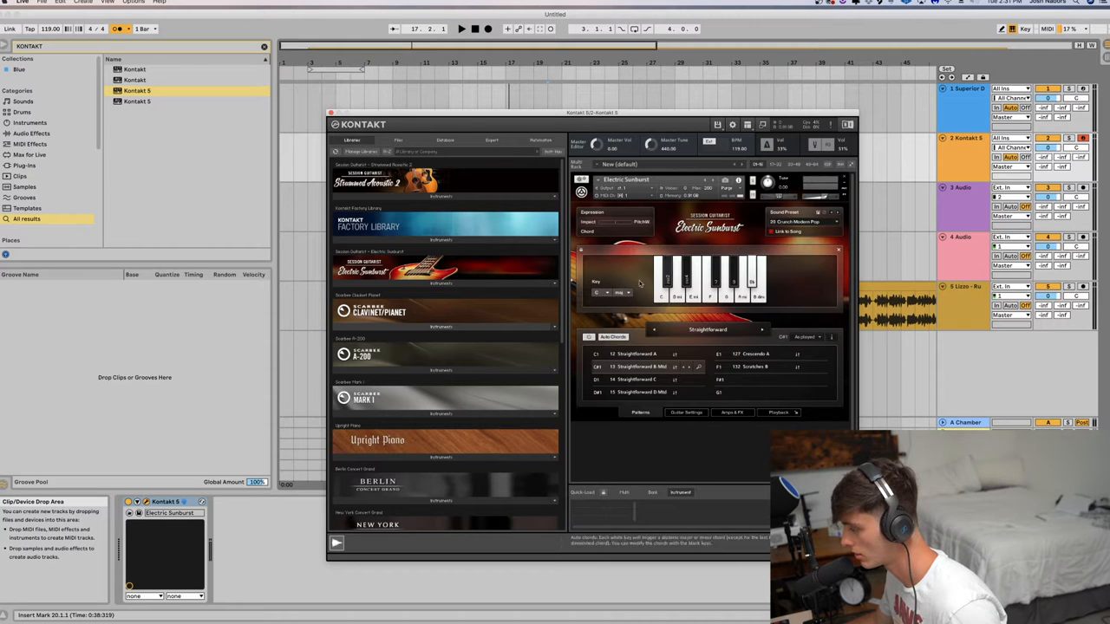
Audition Electric Sunburst in E minor with Hi Gain Stoner Rock, then browse Pop Punk verse grooves
{"action": "left_click", "coordinate": [801, 222]}
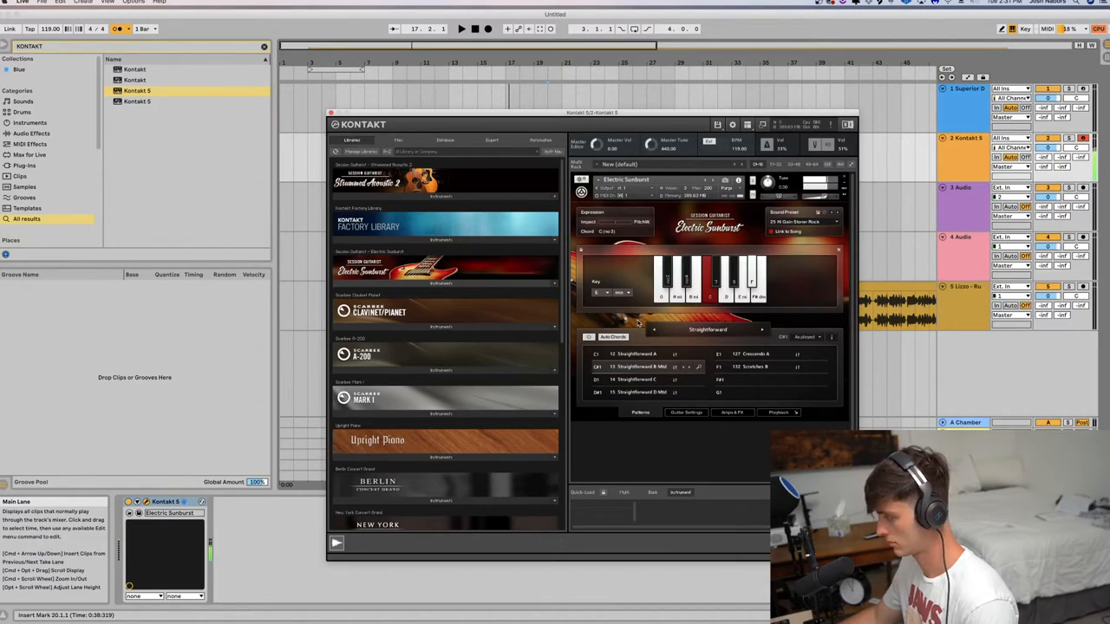
{"action": "mouse_move", "coordinate": [711, 313]}
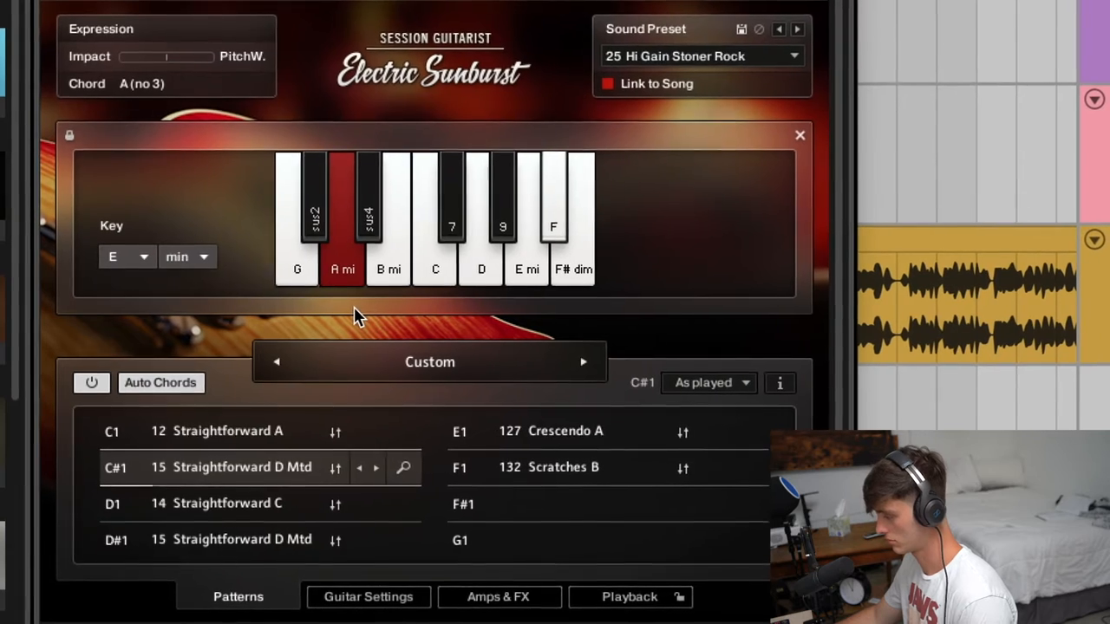
{"action": "left_click", "coordinate": [798, 135]}
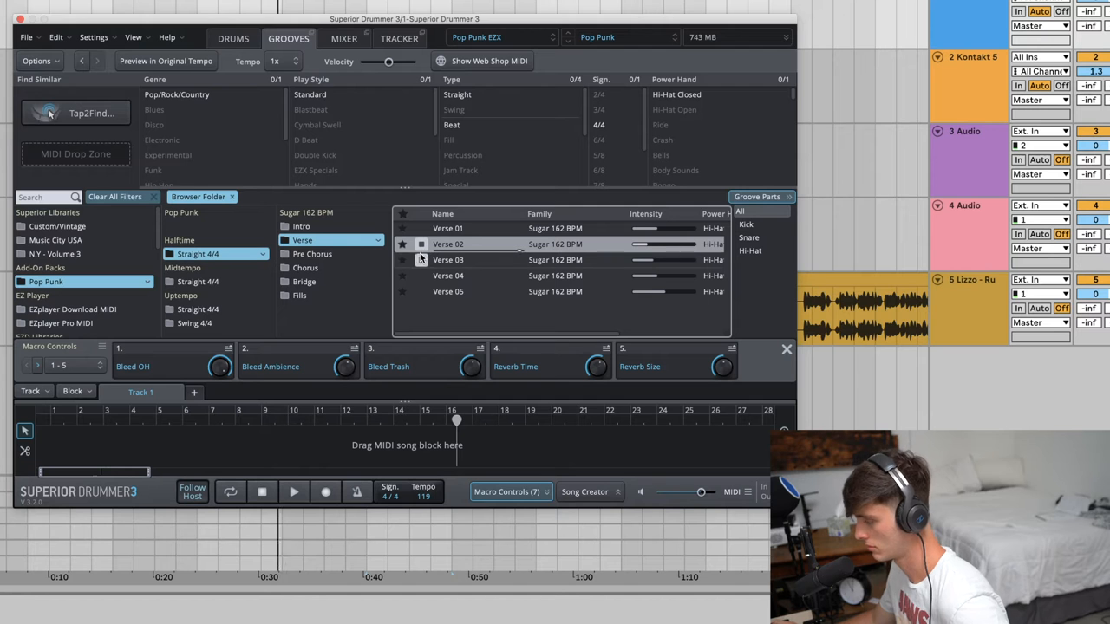
Audition Pop Punk verse grooves at 2x tempo and browse the Pre Chorus grooves
{"action": "left_click", "coordinate": [447, 260]}
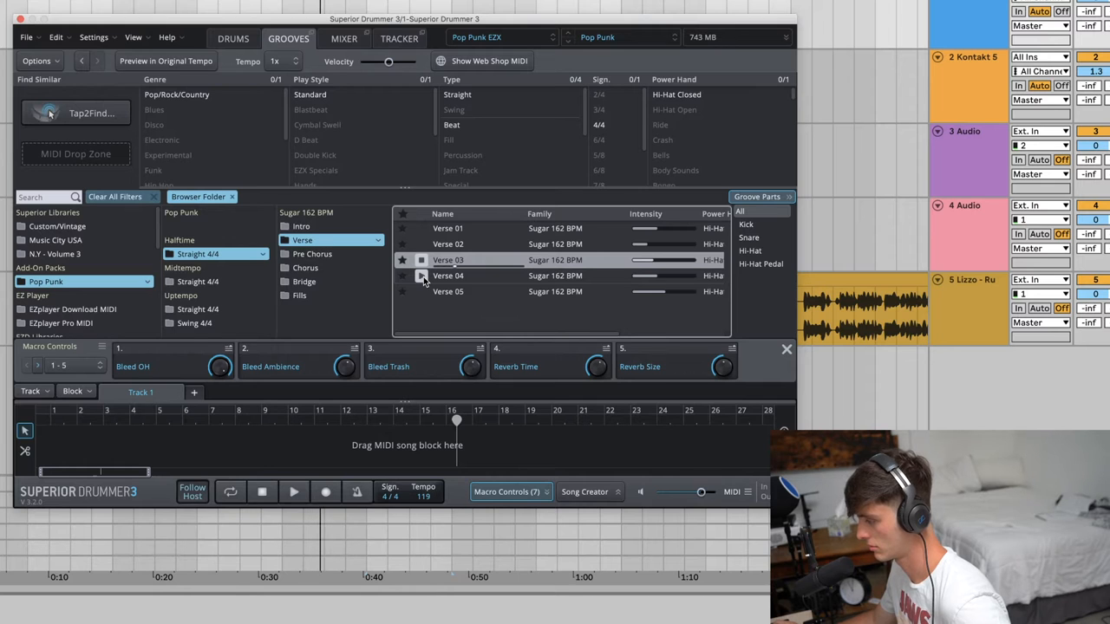
{"action": "left_click", "coordinate": [274, 61]}
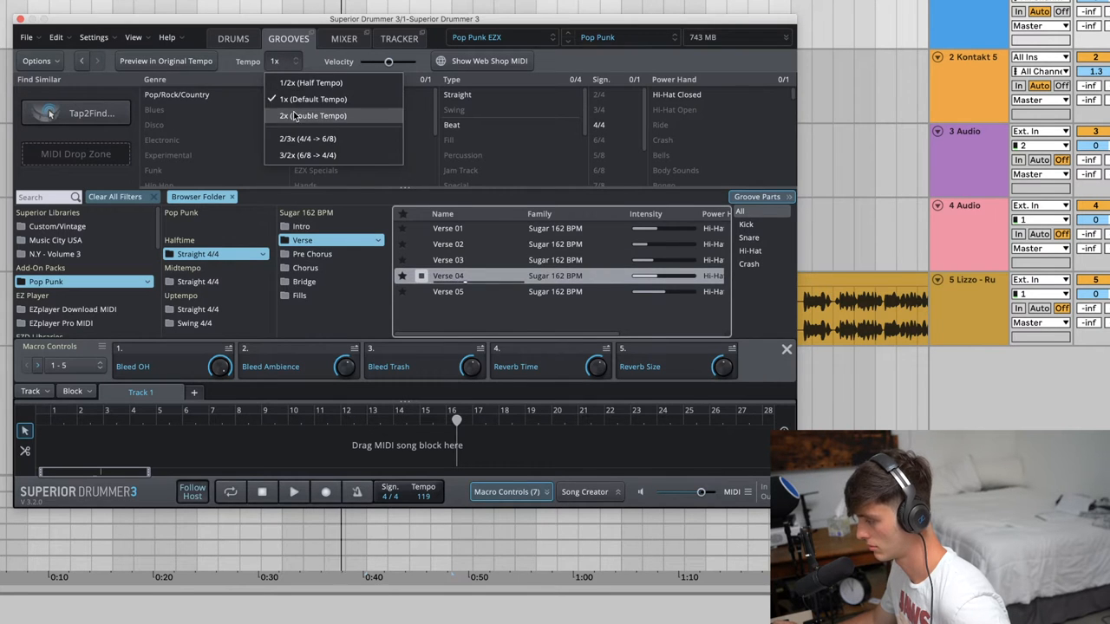
{"action": "left_click", "coordinate": [313, 115]}
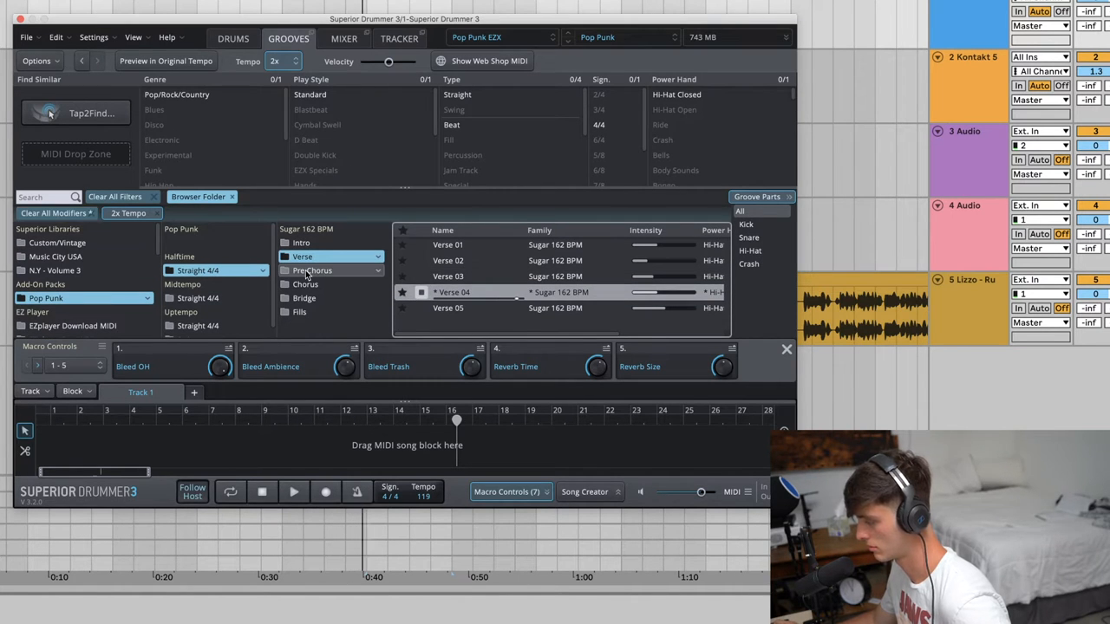
{"action": "left_click", "coordinate": [281, 60]}
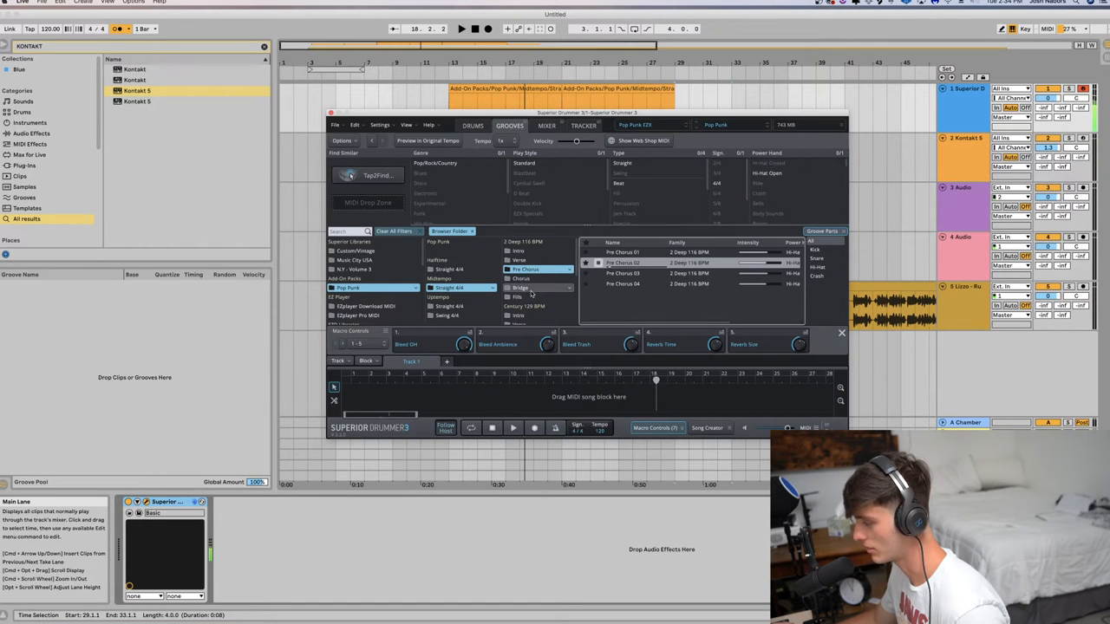
Add Serum on a new MIDI track with its init patch
{"action": "left_click", "coordinate": [538, 288]}
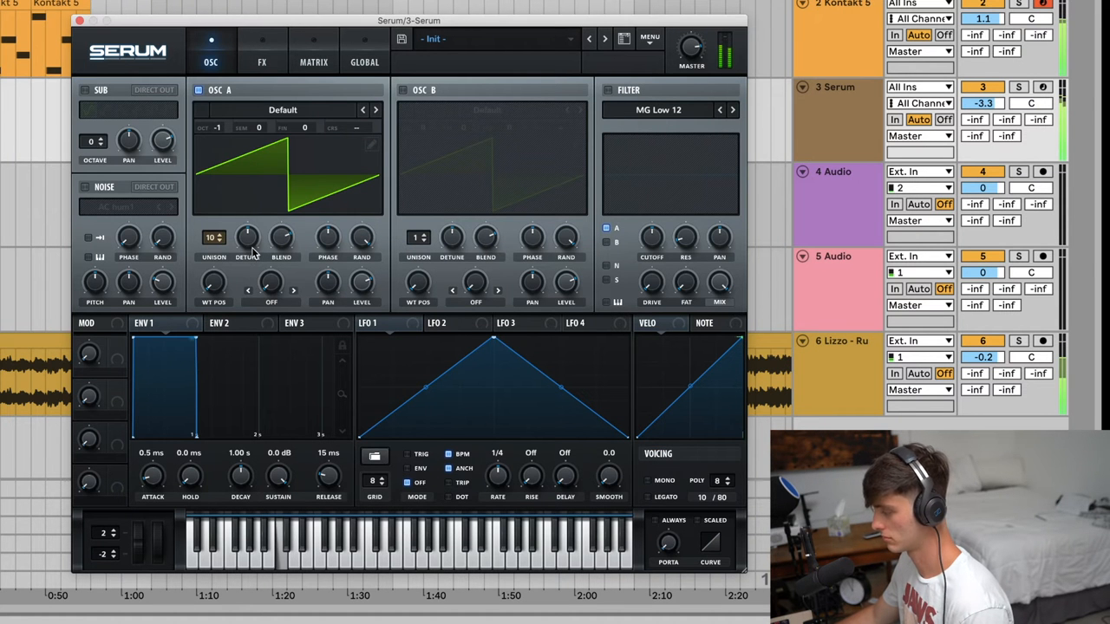
Arrange Serum parts over the acapella, then find and load Ozone 9 from the browser
{"action": "left_click", "coordinate": [732, 111]}
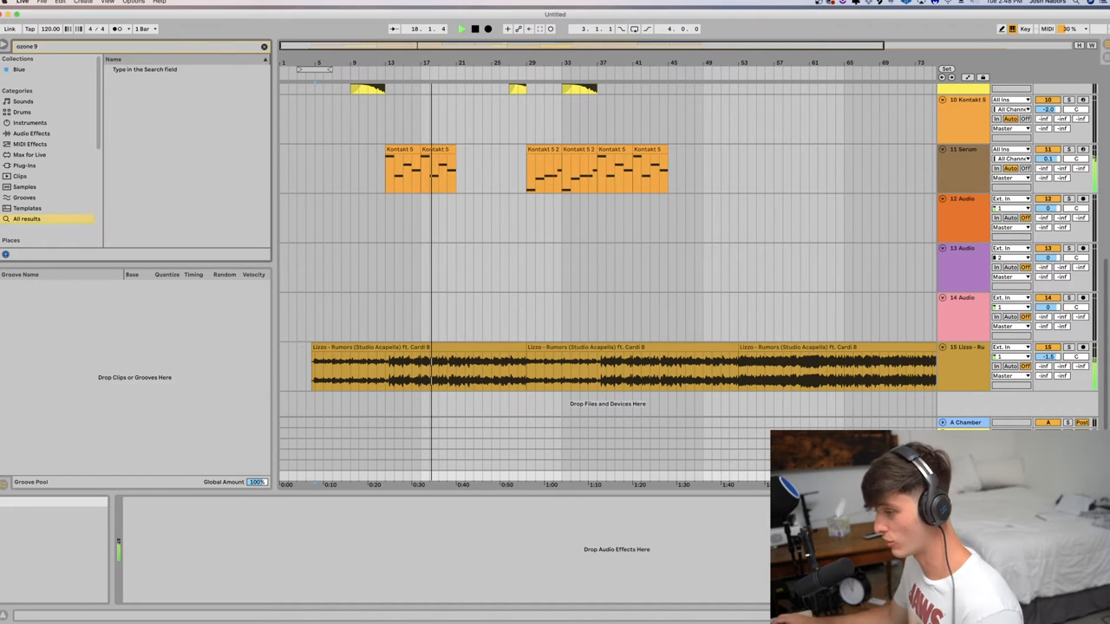
{"action": "left_click", "coordinate": [135, 80]}
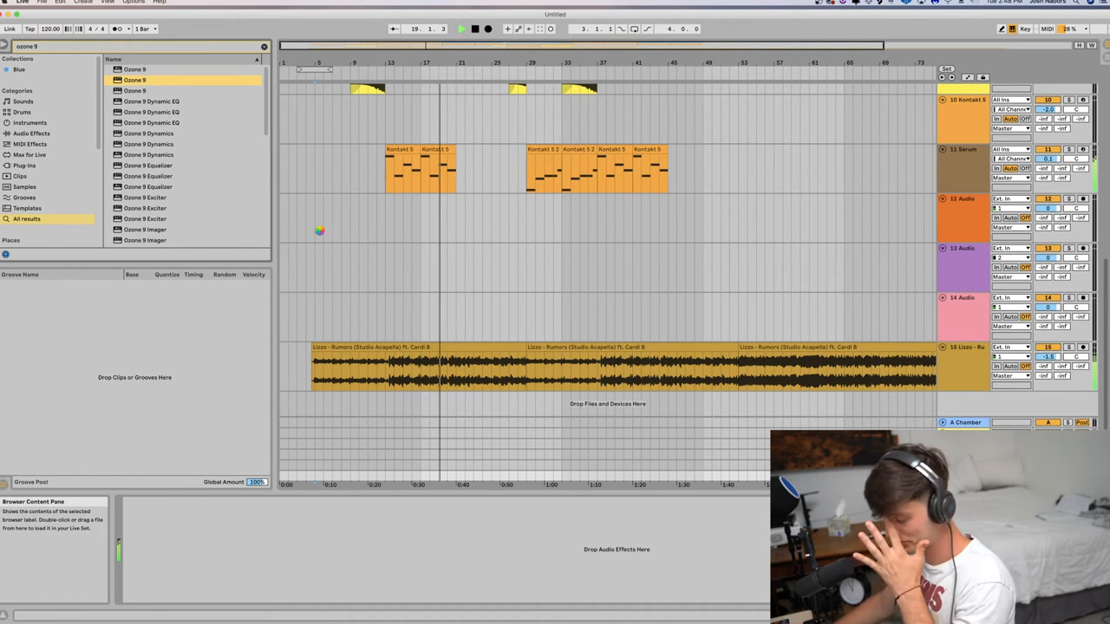
{"action": "double_click", "coordinate": [135, 80]}
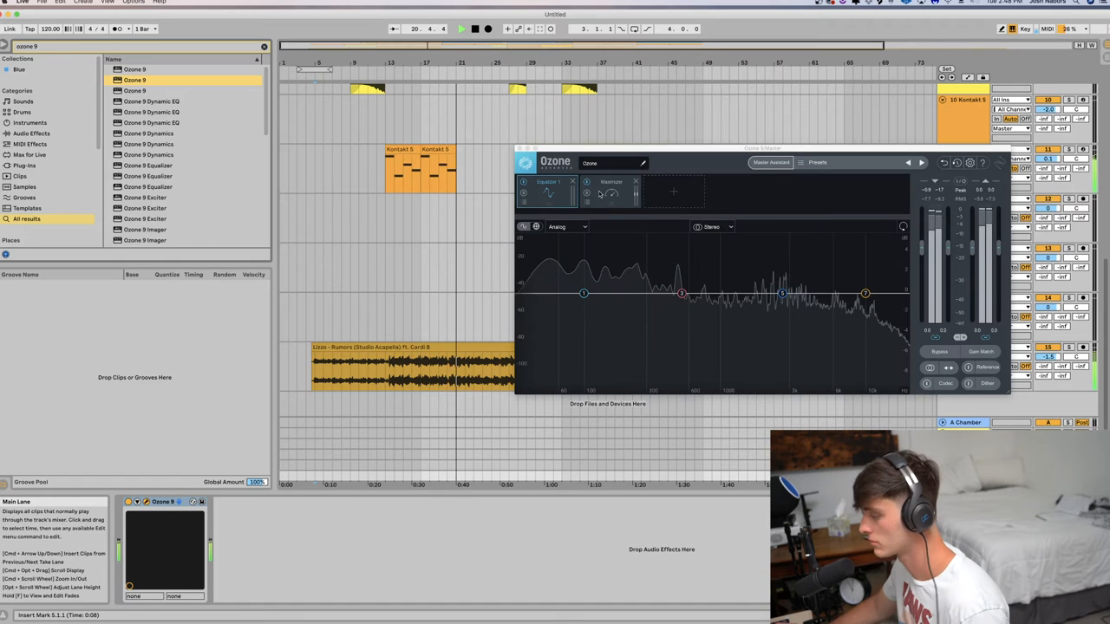
Set the Ozone 9 Maximizer ceiling to -0.1 dB and close the plugin window
{"action": "left_click", "coordinate": [611, 189]}
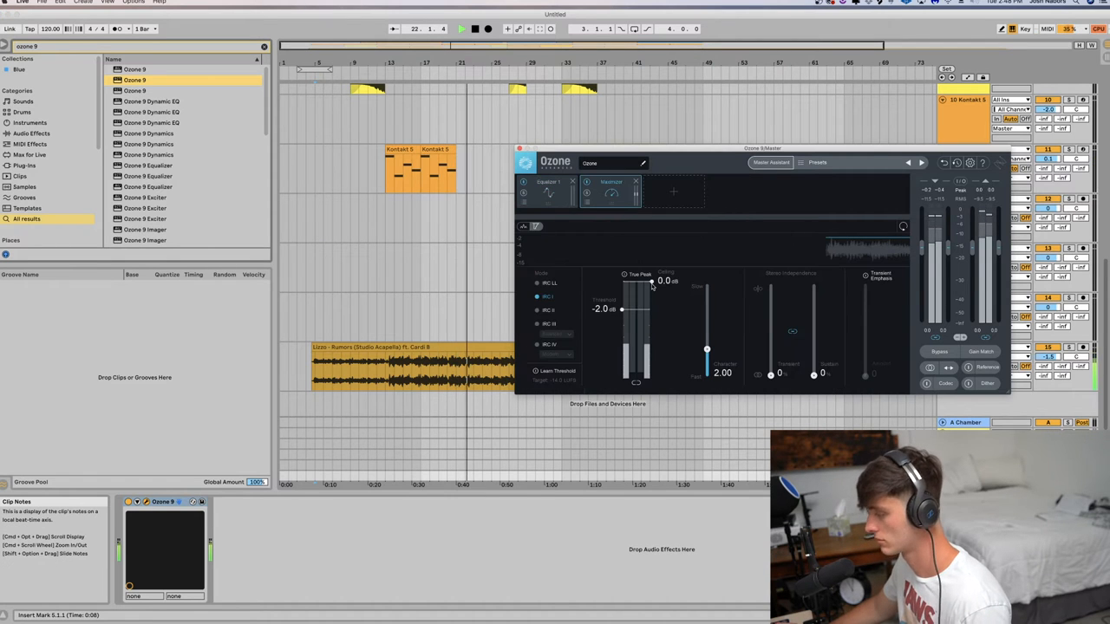
{"action": "left_click_drag", "start_coordinate": [652, 284], "coordinate": [652, 286]}
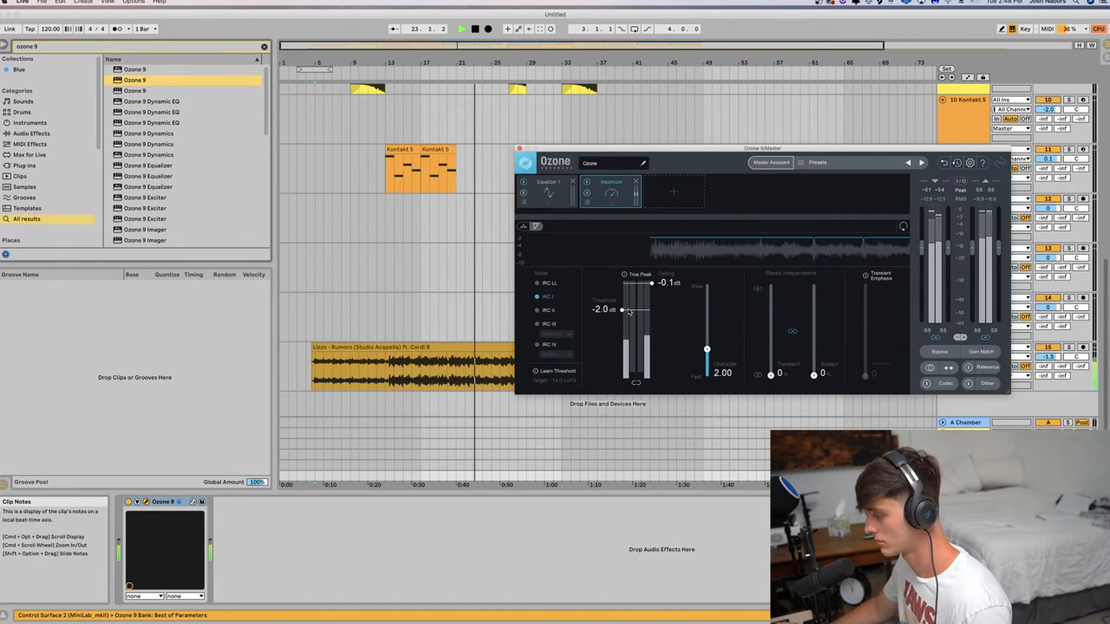
{"action": "left_click", "coordinate": [673, 191]}
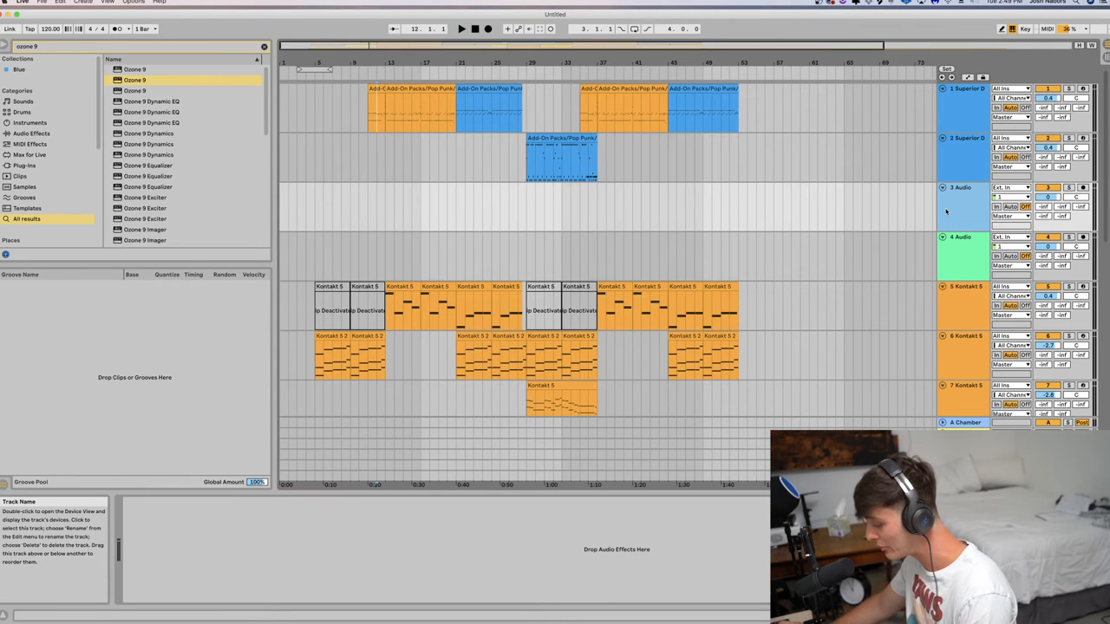
{"action": "scroll", "scroll_direction": "down", "scroll_amount": 3}
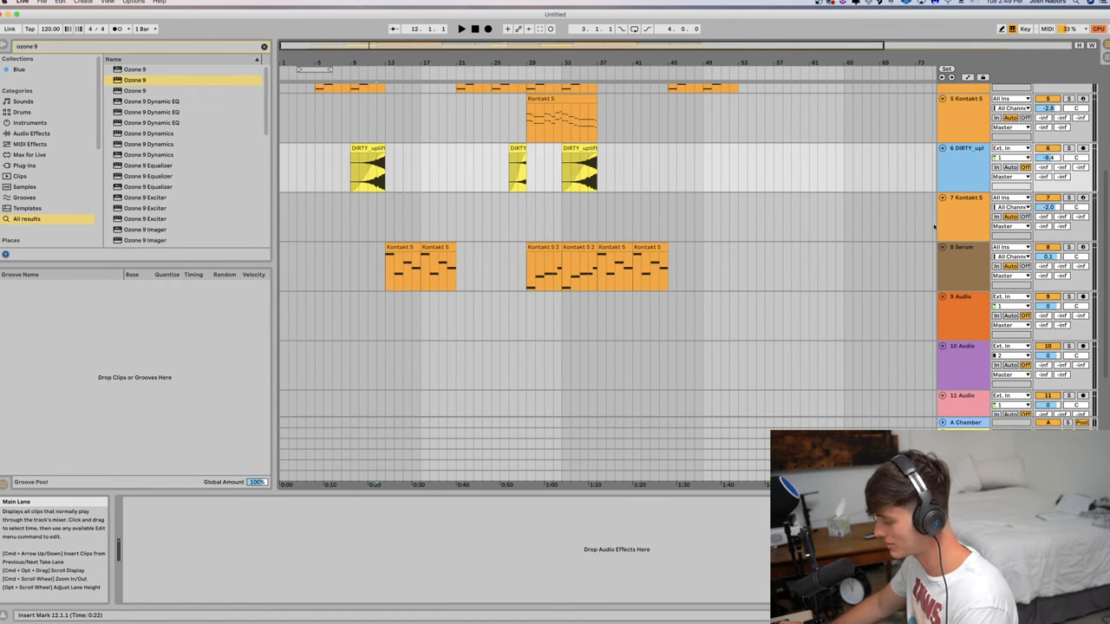